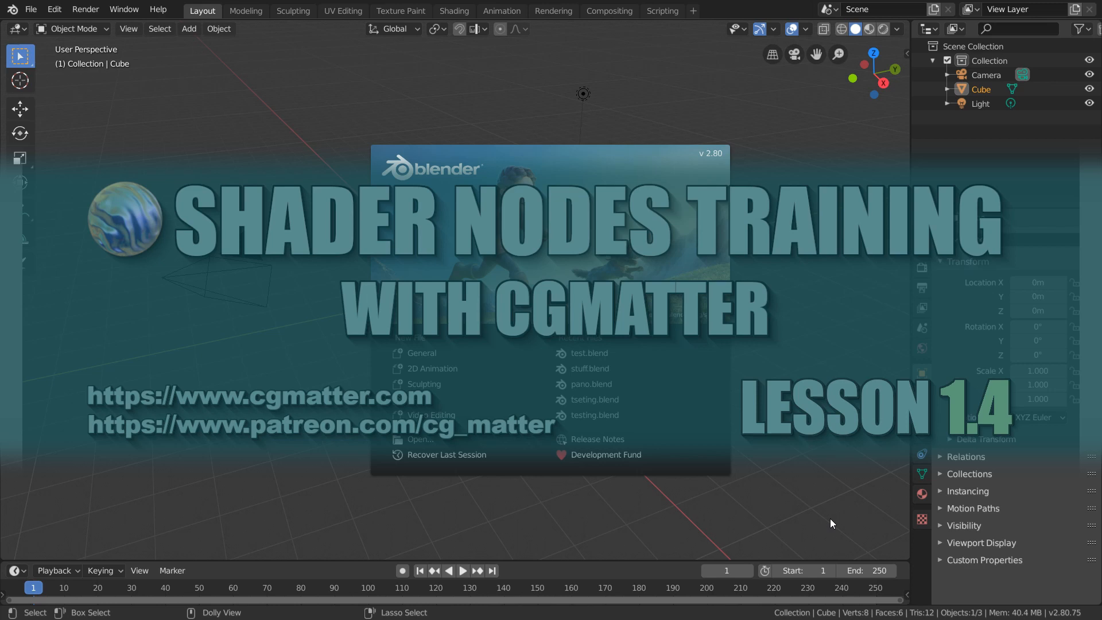
Step: Dismiss the startup splash screen to reveal the default cube scene
click(453, 10)
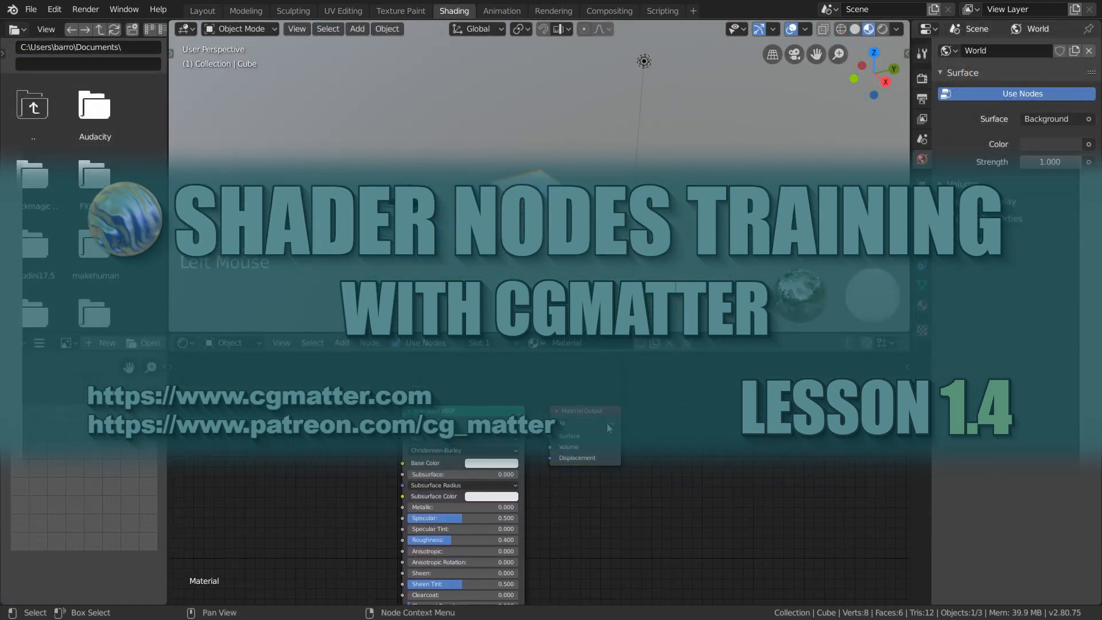
mouse_move(619, 391)
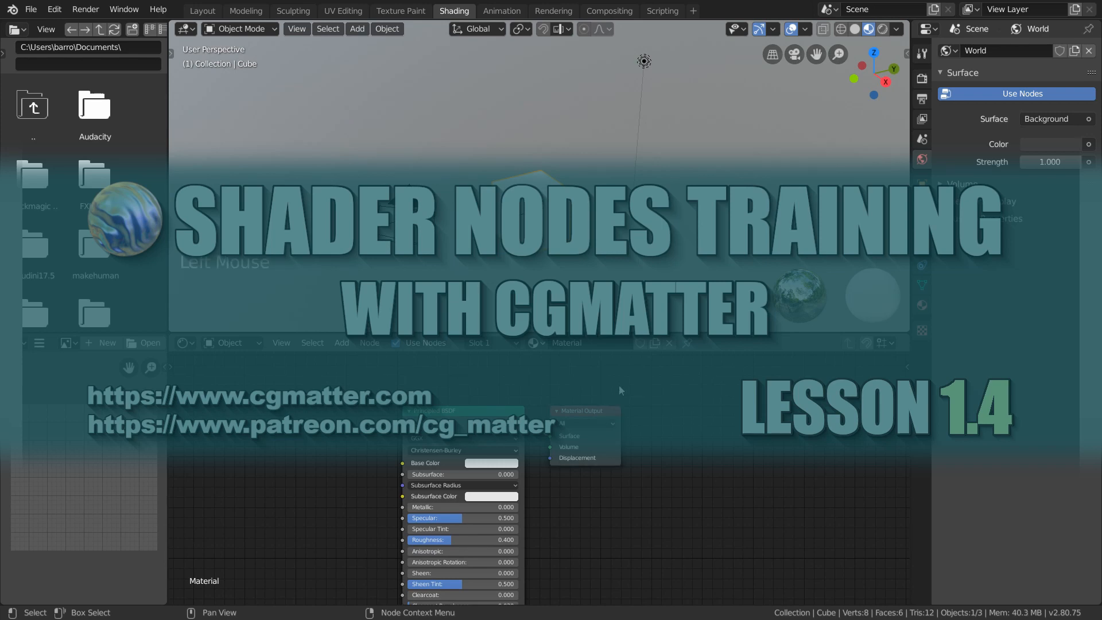
click(201, 10)
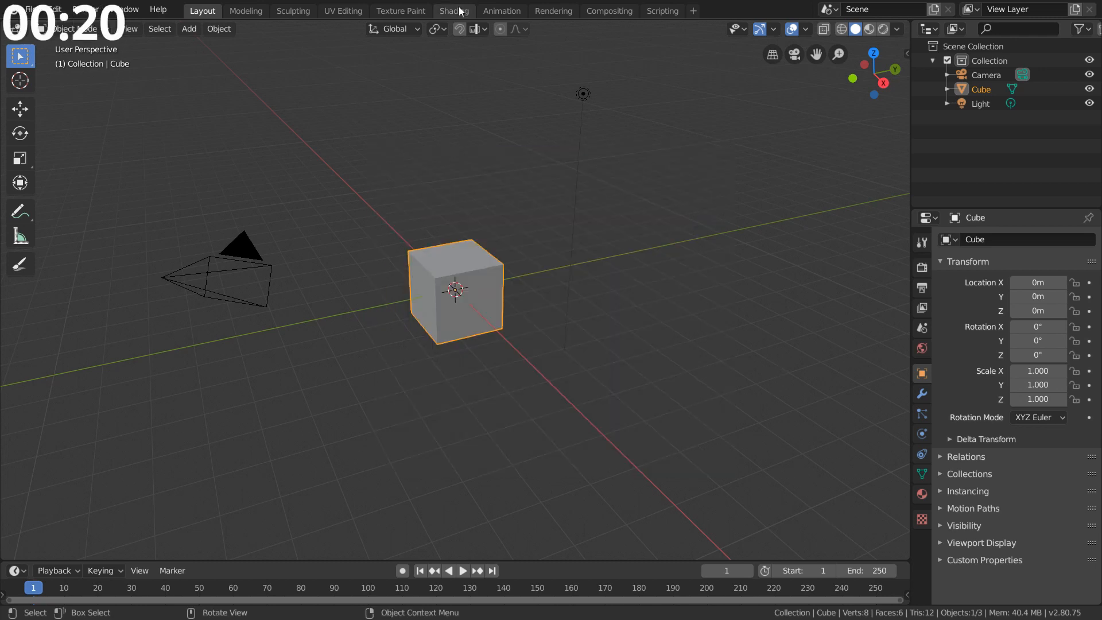
Step: Open the Shading workspace showing the cube's Principled BSDF material
click(453, 10)
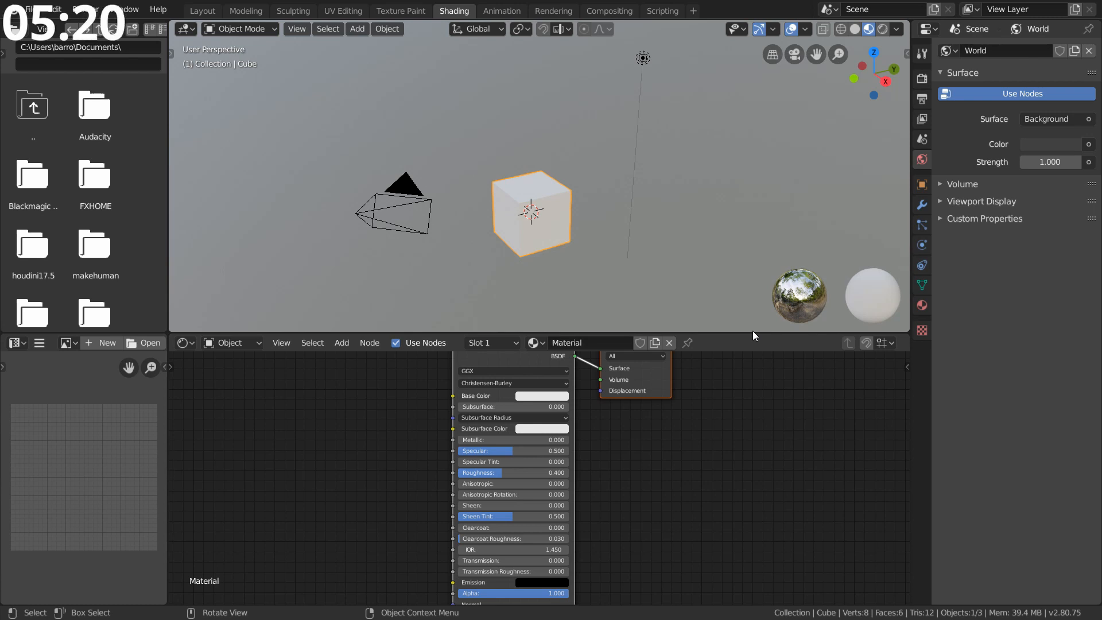
Step: Zoom the Shader Editor so the Principled BSDF and Material Output nodes are visible
scroll(down, 3)
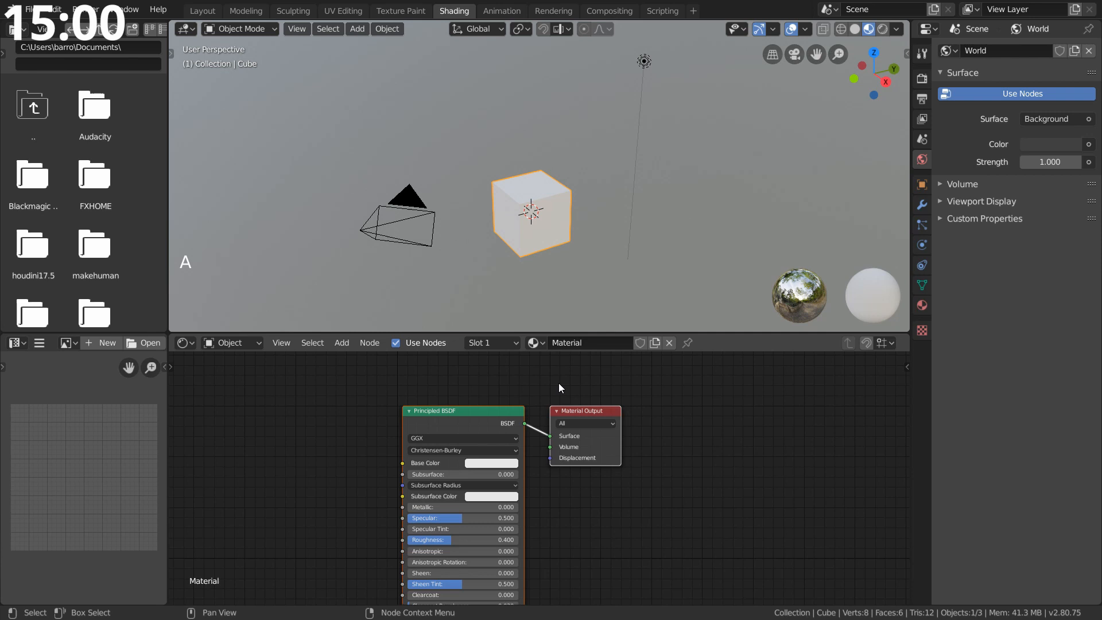
Step: Box-select an empty area of the node editor to clear the selection
drag(561, 387, 454, 482)
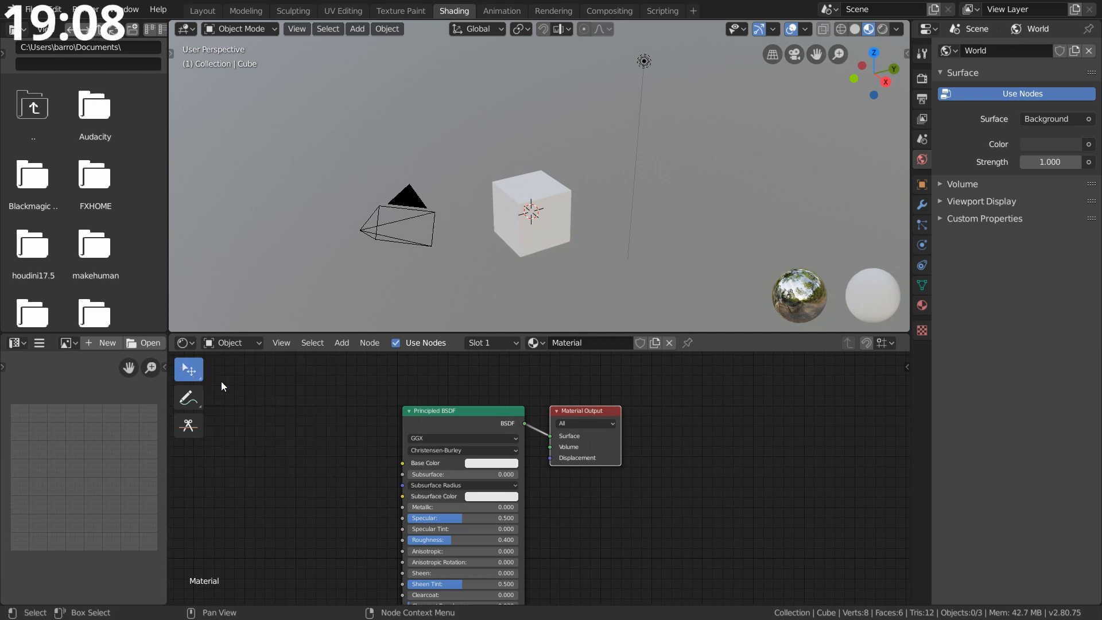
key(ctrl+i)
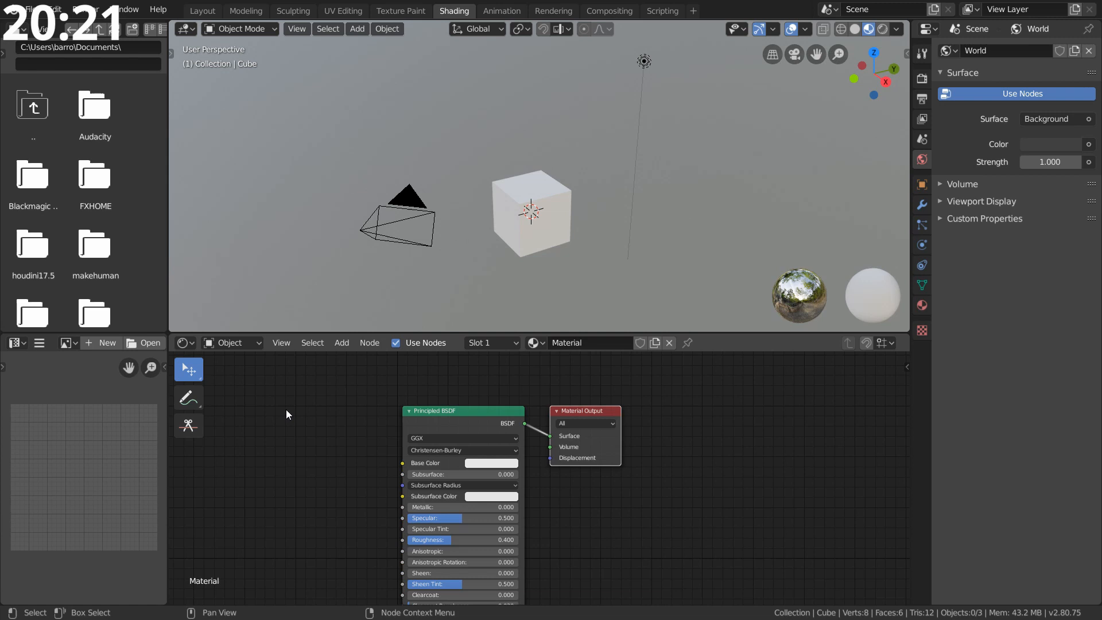
double_click(432, 414)
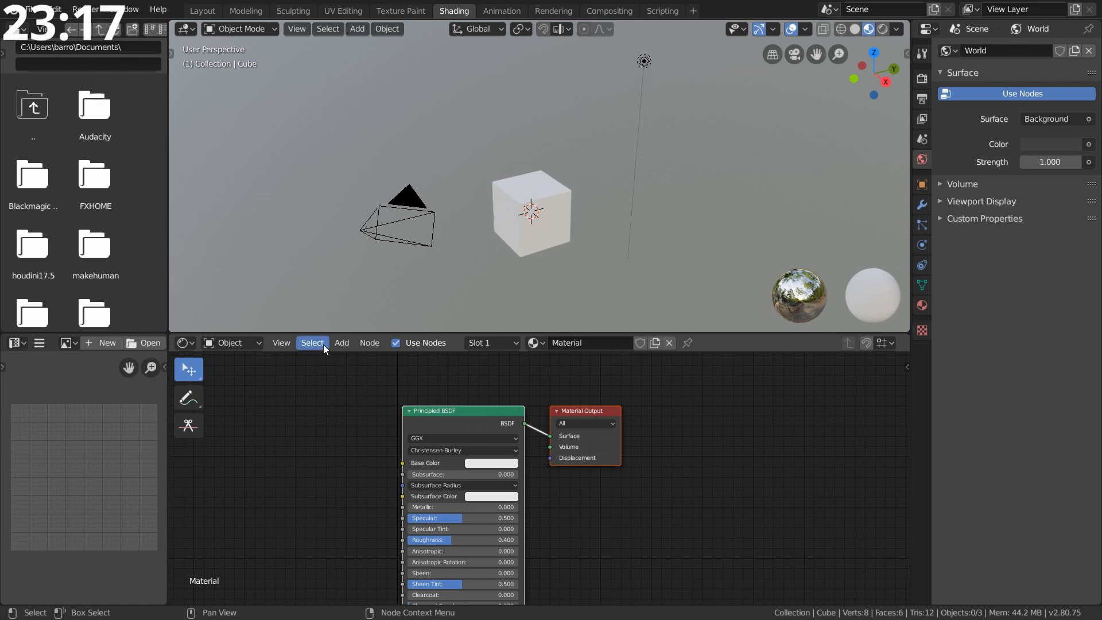
Step: Use the node Select options, then search for 'materi' to find Material Output
click(311, 342)
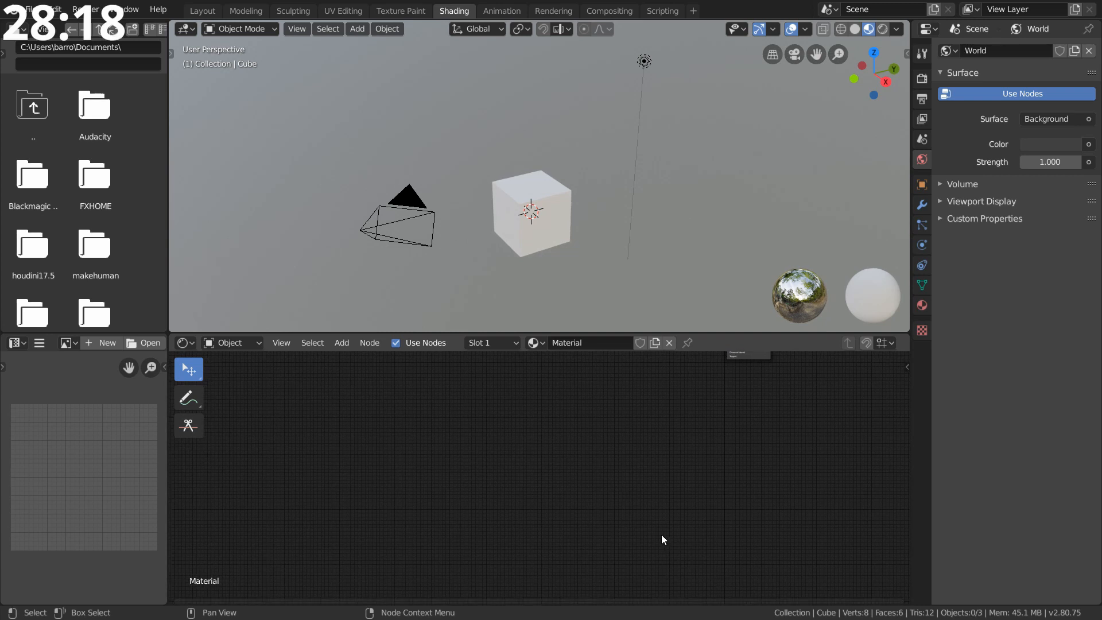
text(materi)
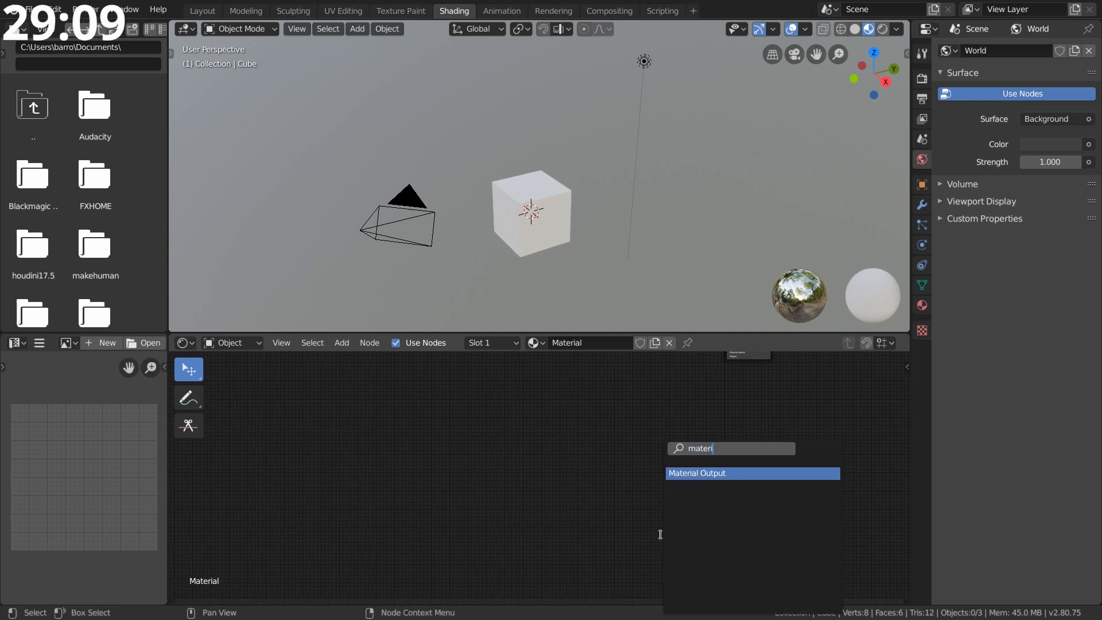